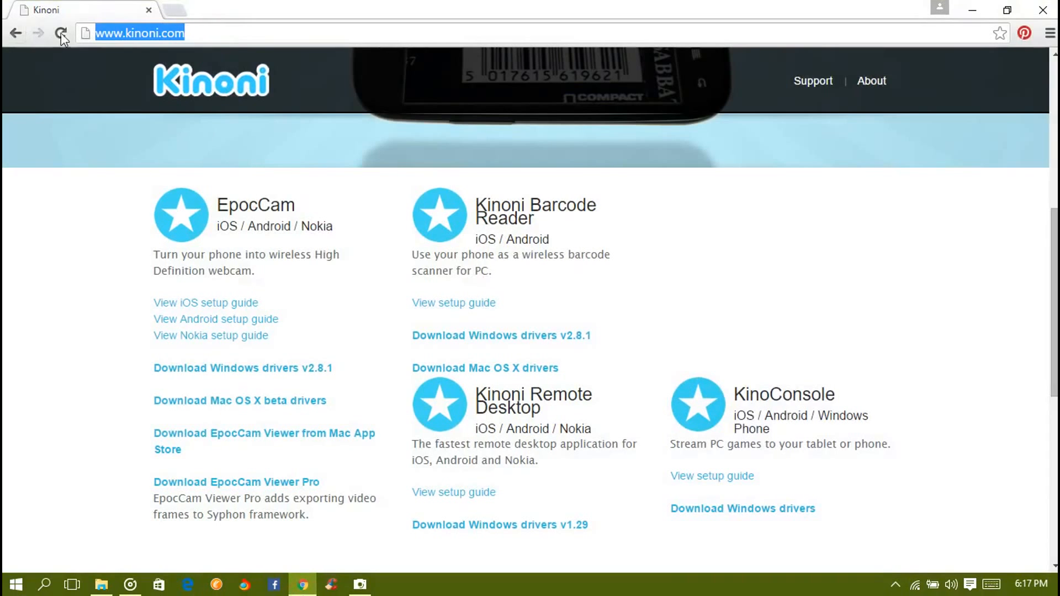
# Step: Reload kinoni.com and download the EpocCam Windows drivers v2.8.1
pyautogui.click(160, 33)
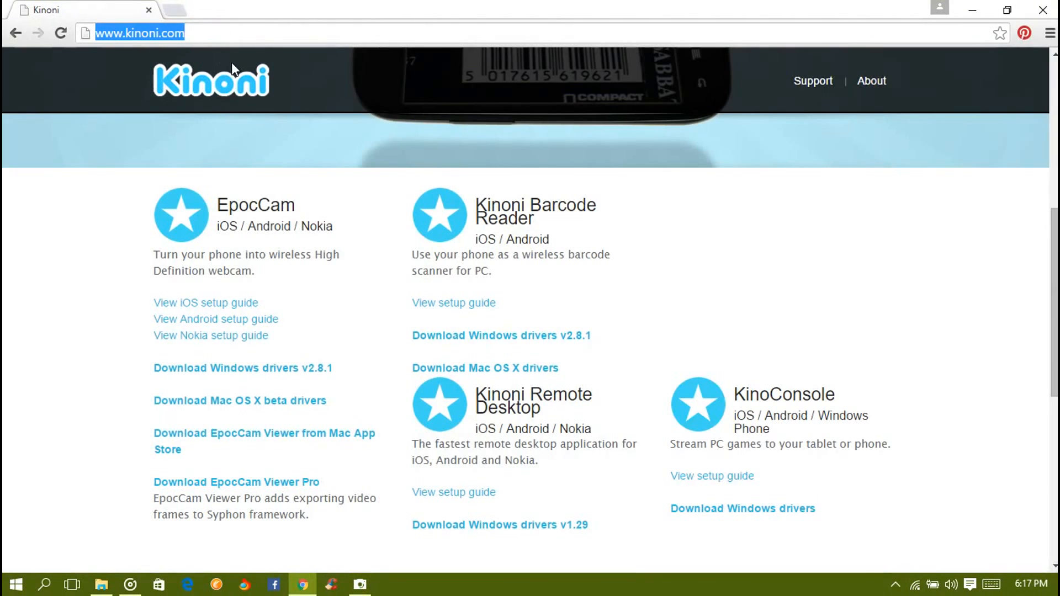
pyautogui.moveTo(288, 356)
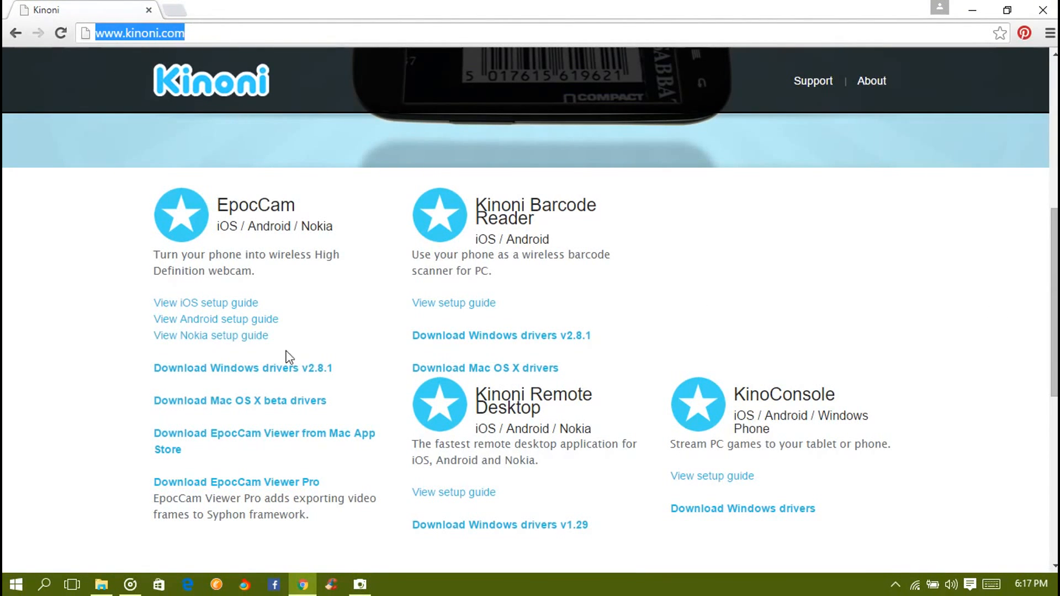
pyautogui.scroll(-3)
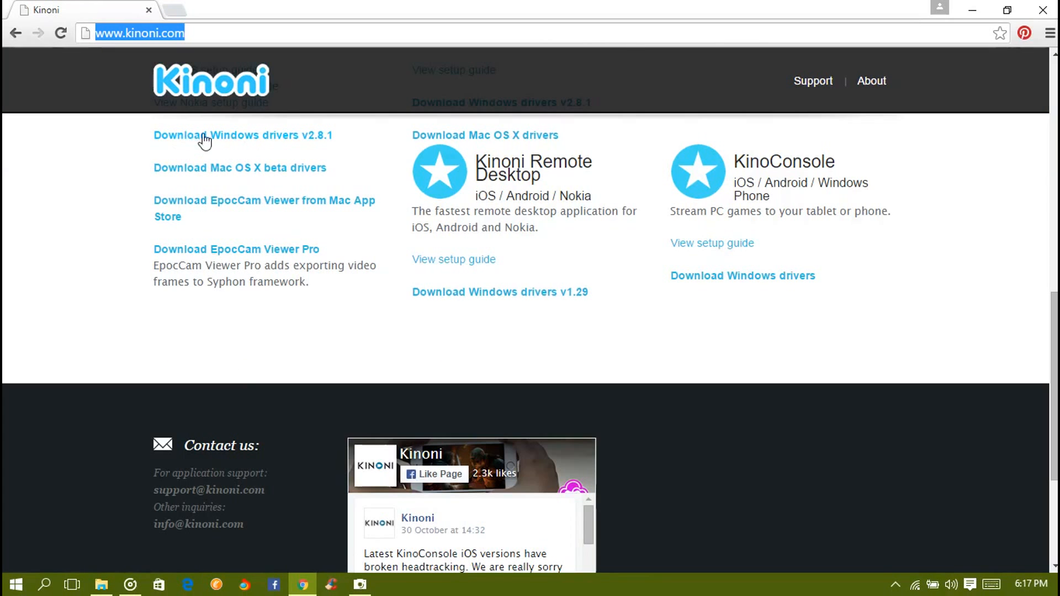
pyautogui.moveTo(255, 165)
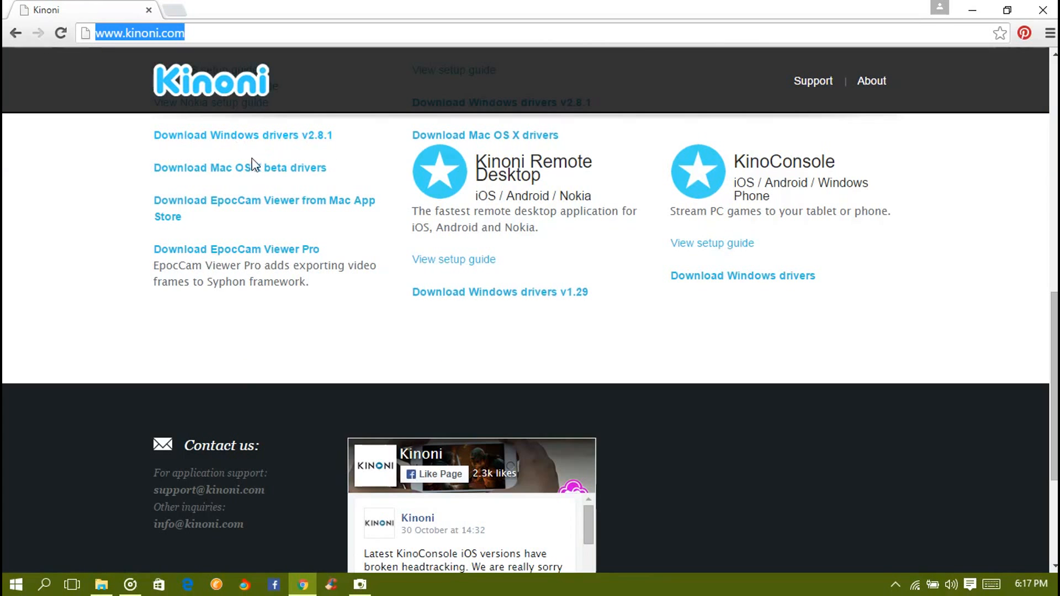
pyautogui.scroll(3)
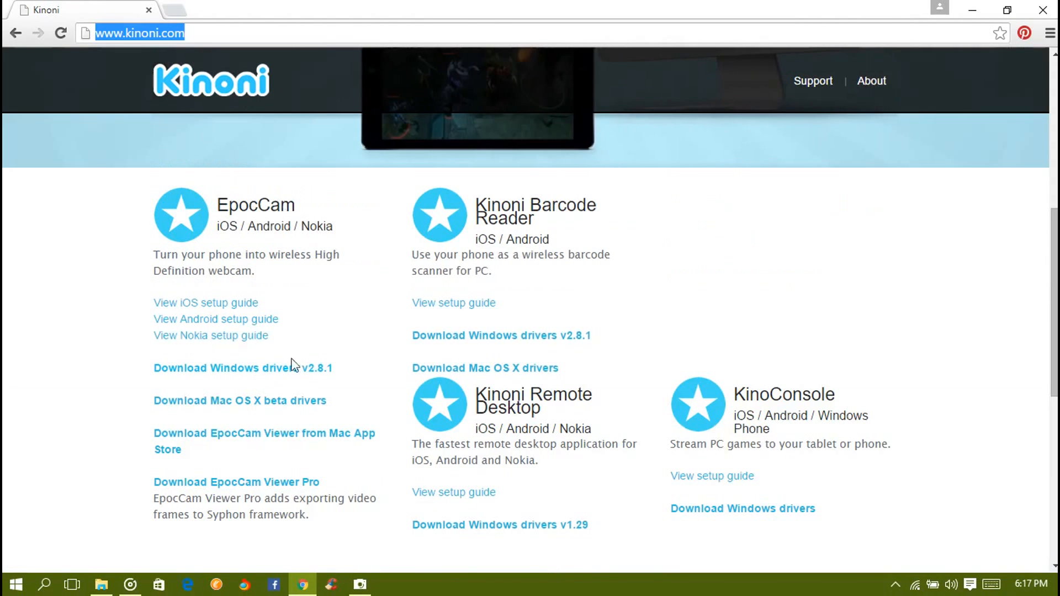
pyautogui.doubleClick(269, 227)
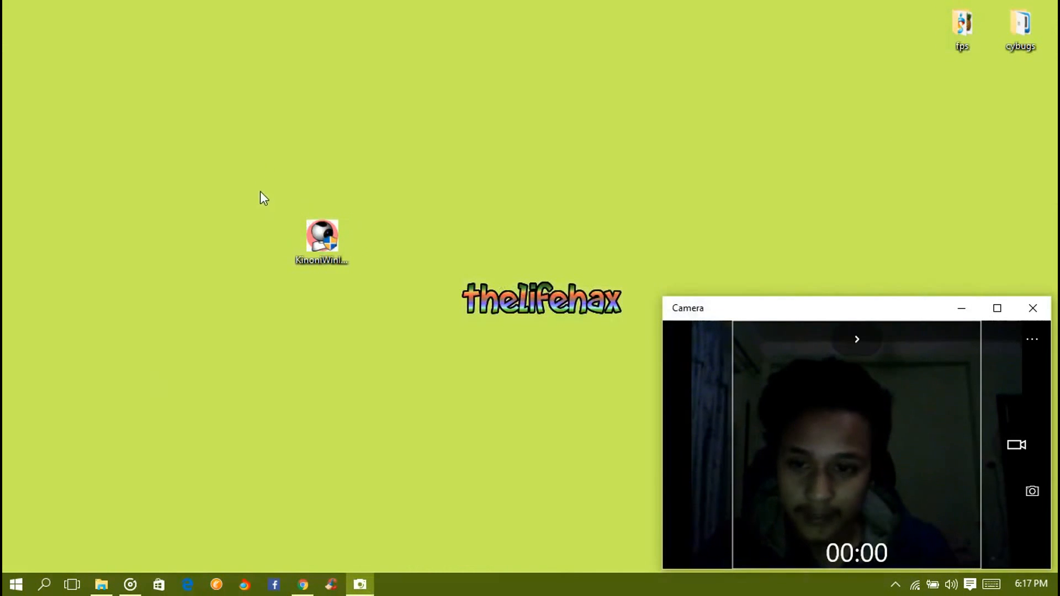
# Step: Drag the KinoniWinInstaller icon to a new spot on the desktop
pyautogui.moveTo(322, 241); pyautogui.dragTo(366, 162)
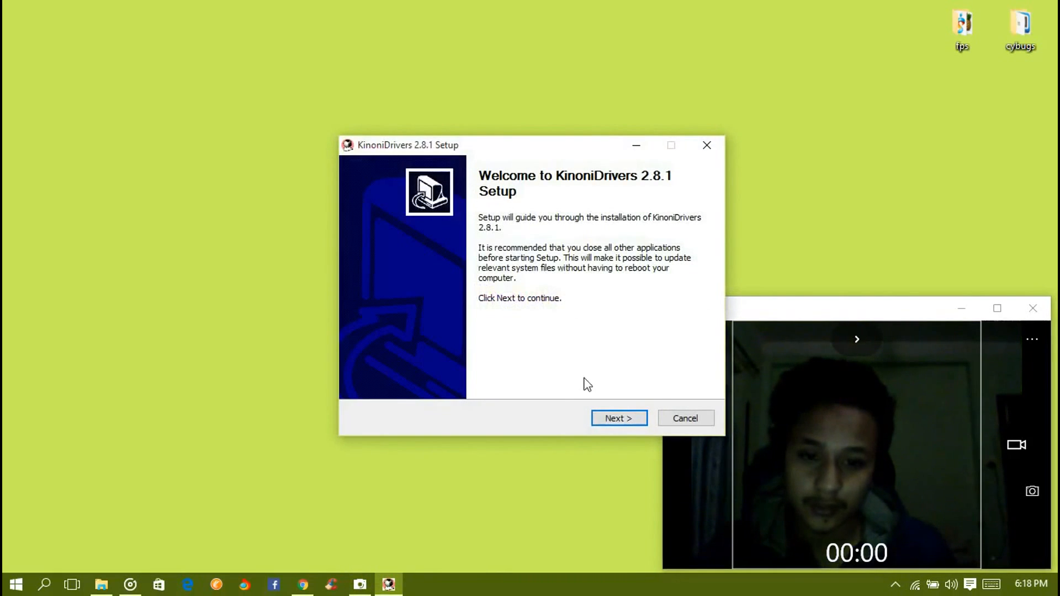
# Step: Install the Barcode reader and EpocCam drivers through KinoniDrivers 2.8.1 Setup, then finish
pyautogui.click(619, 418)
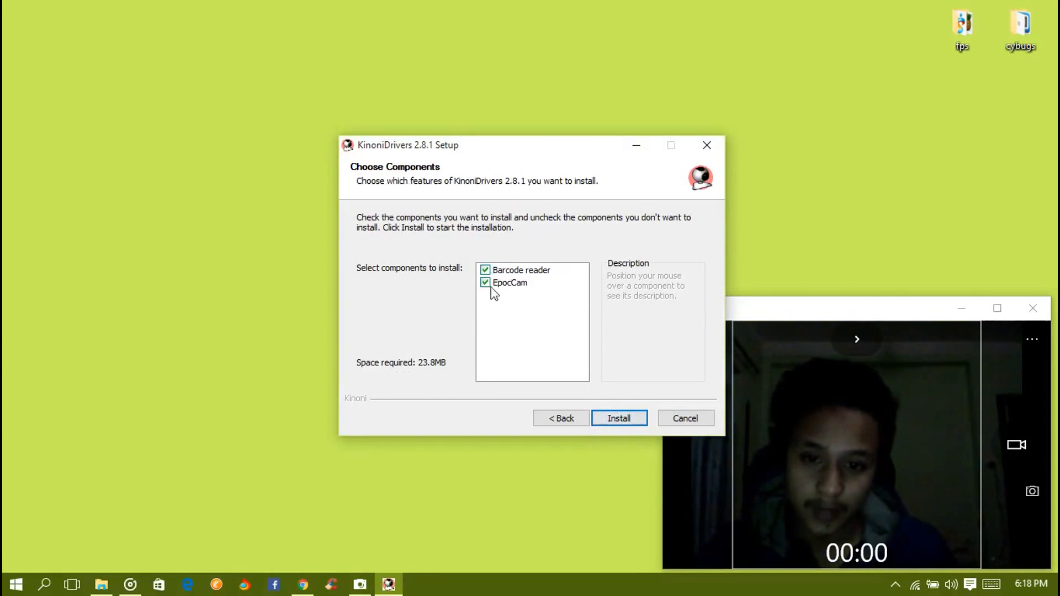
pyautogui.click(619, 418)
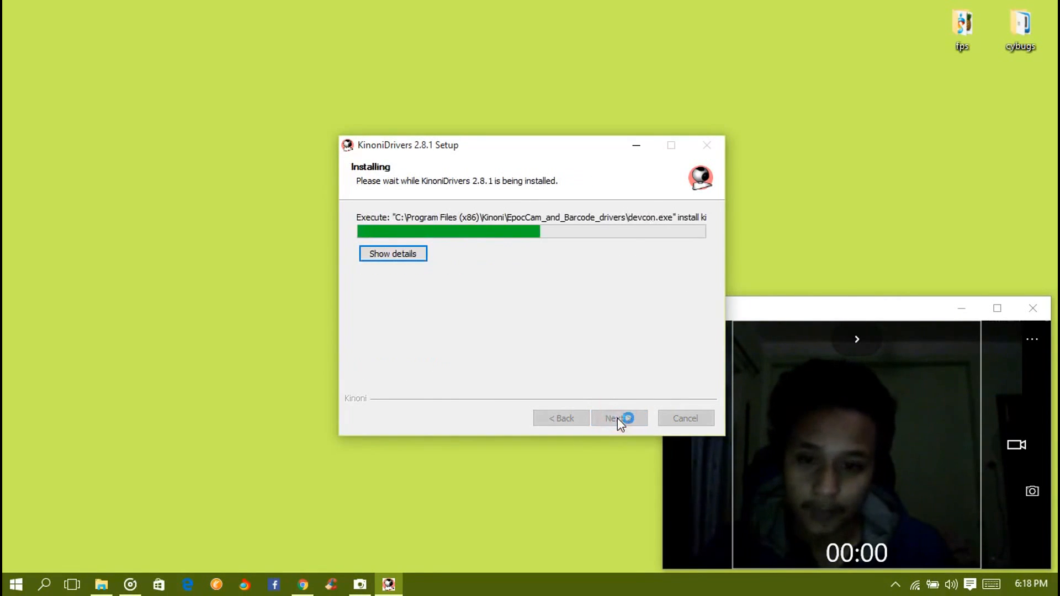
pyautogui.click(393, 253)
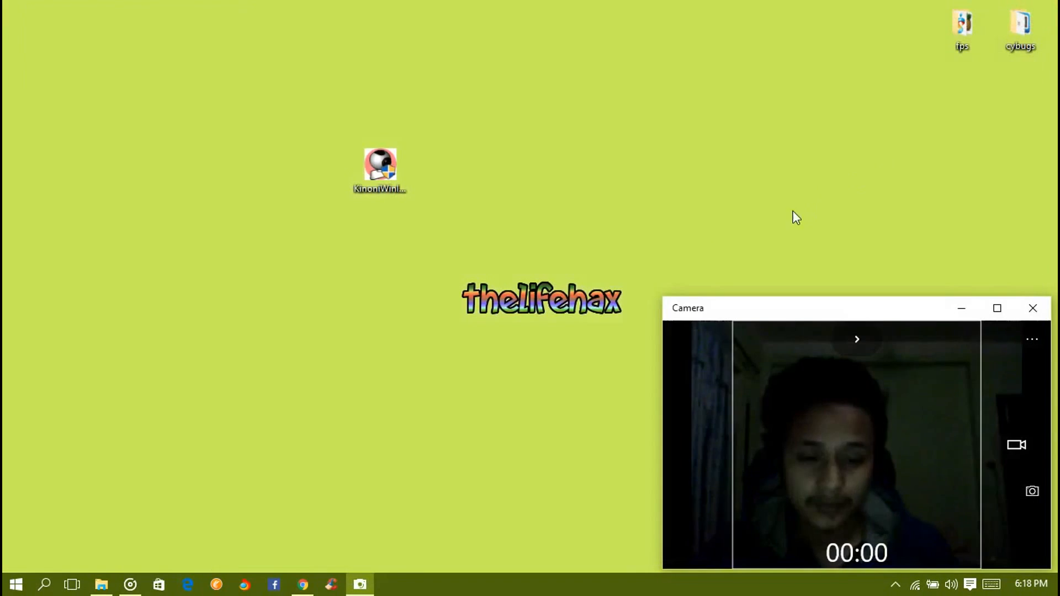
pyautogui.click(589, 200)
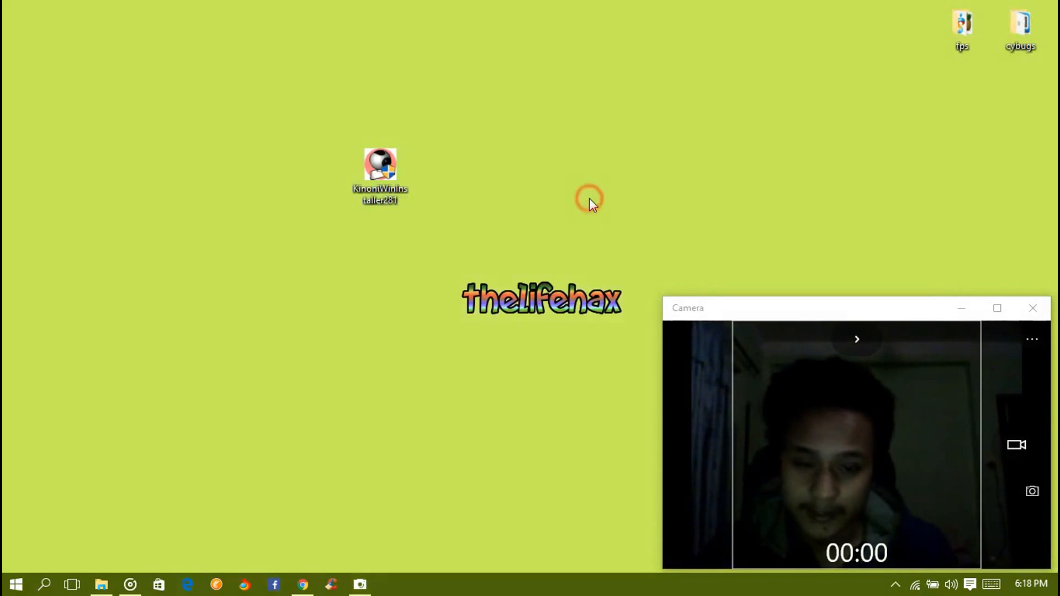
pyautogui.moveTo(627, 165)
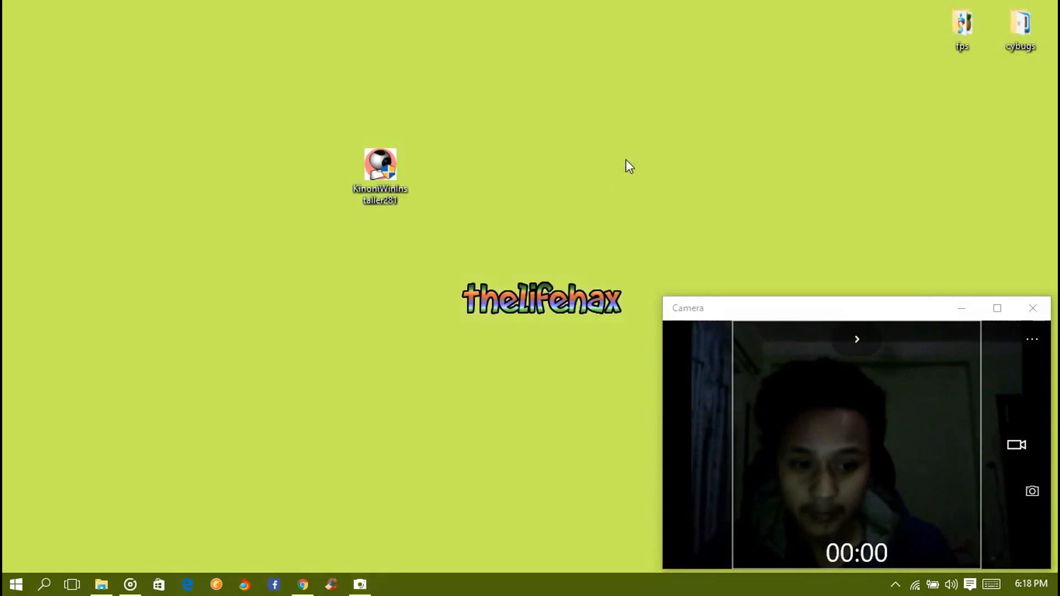
pyautogui.moveTo(304, 126)
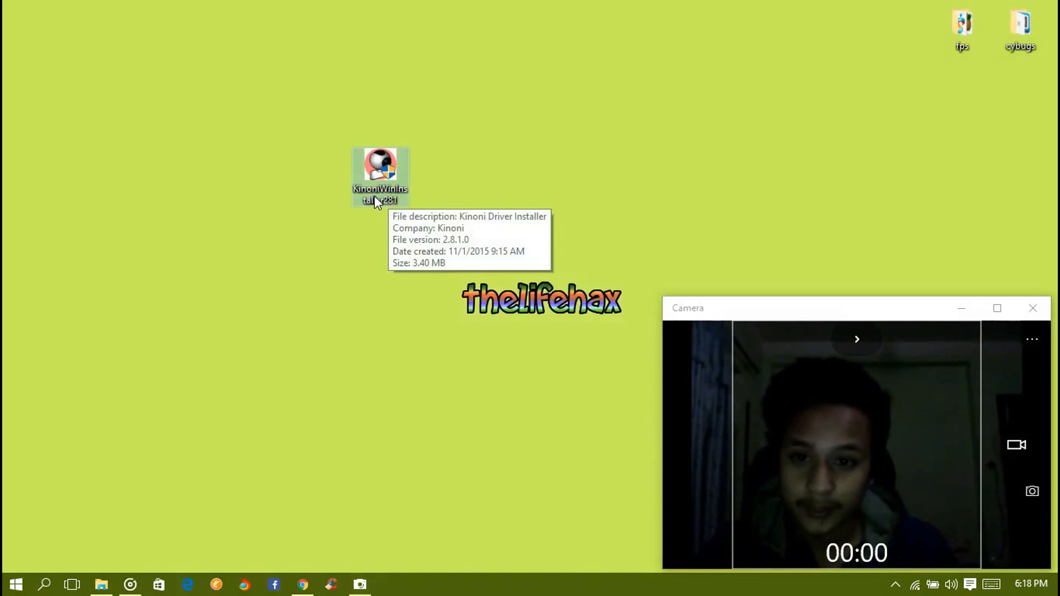
pyautogui.moveTo(5, 363)
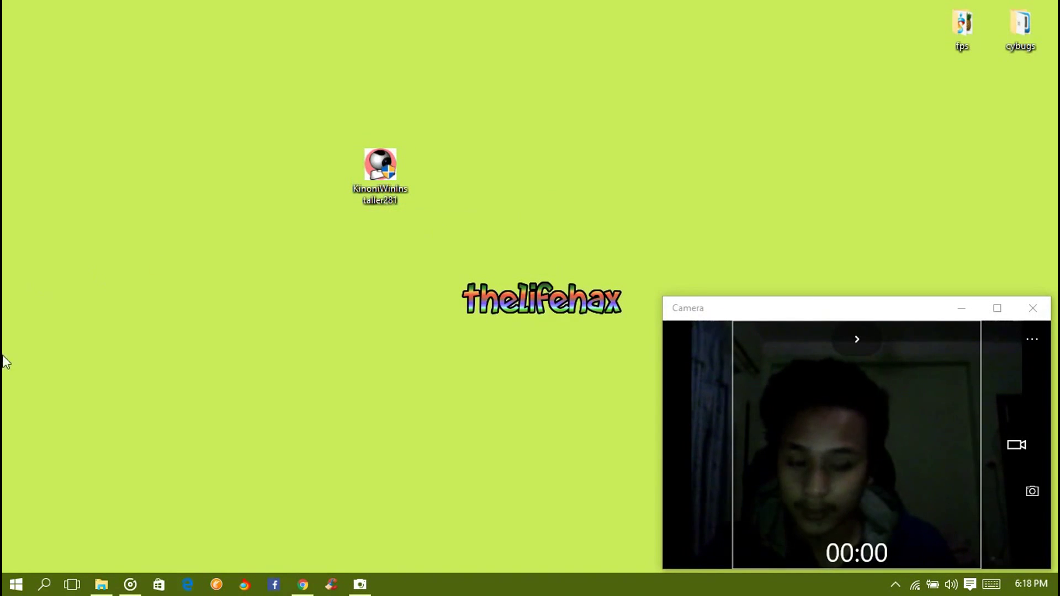
# Step: Launch EpocCam Viewer from the Kinoni folder in the Start menu's All apps list
pyautogui.click(18, 584)
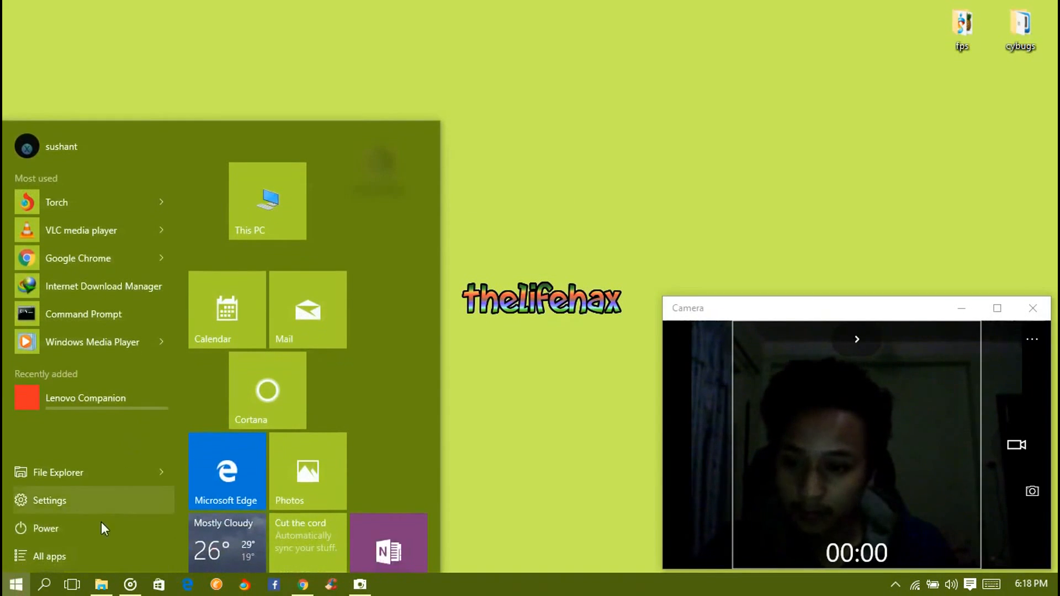
pyautogui.click(45, 557)
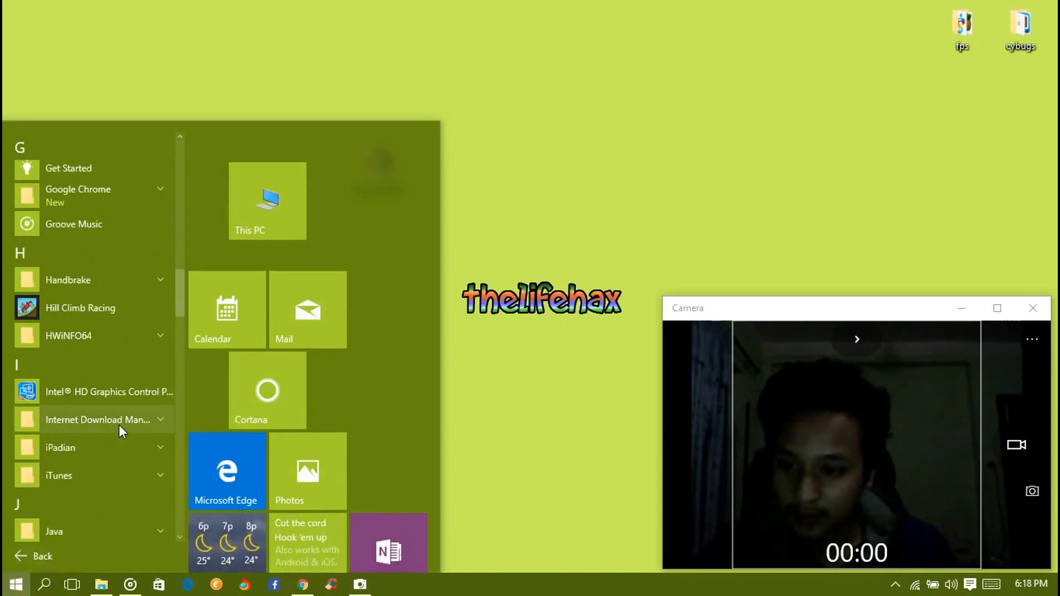
pyautogui.scroll(-3)
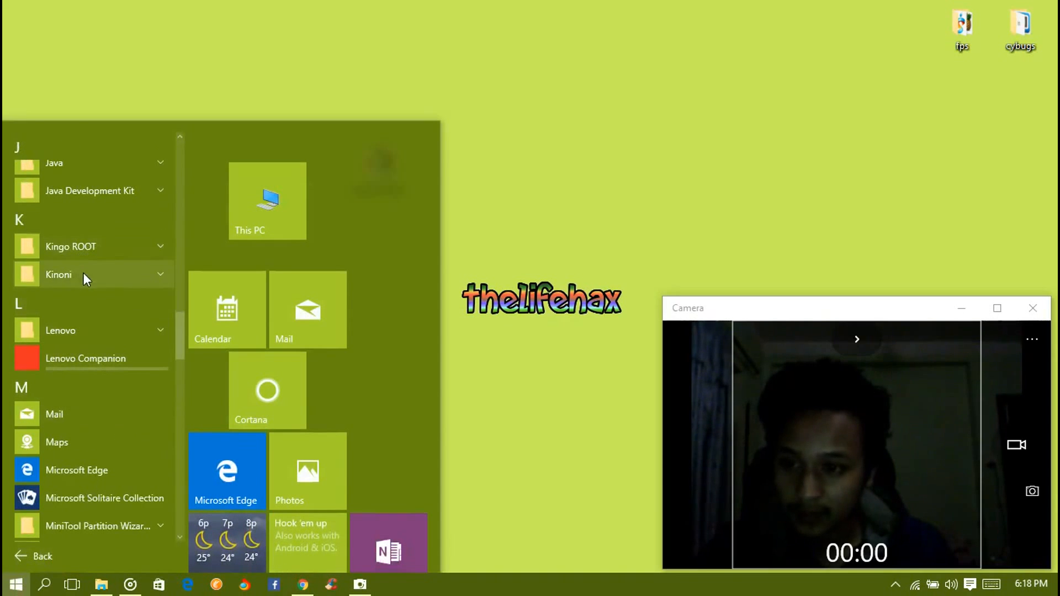
pyautogui.click(83, 275)
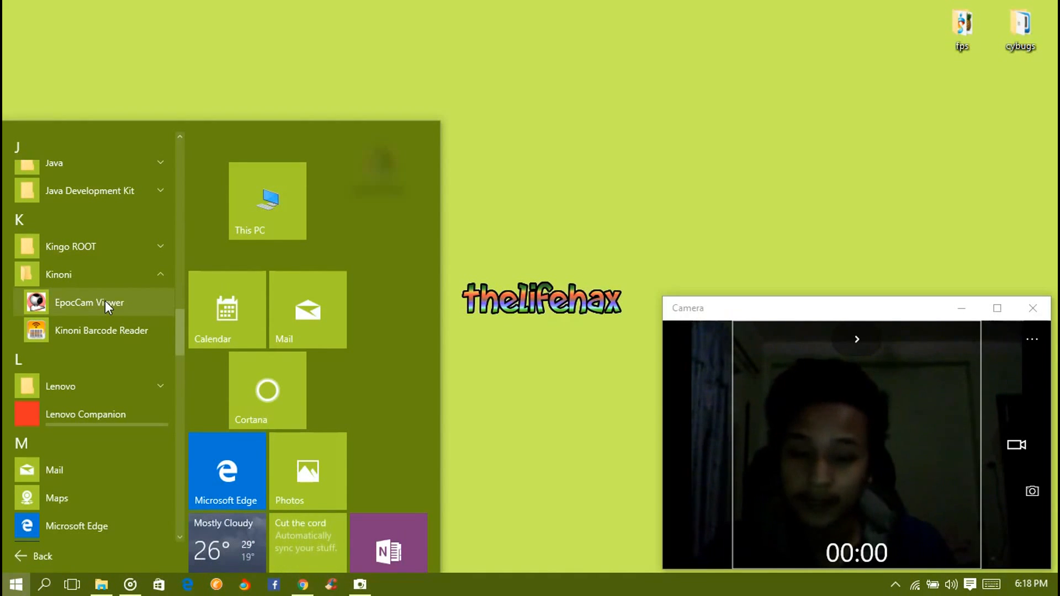
pyautogui.click(90, 303)
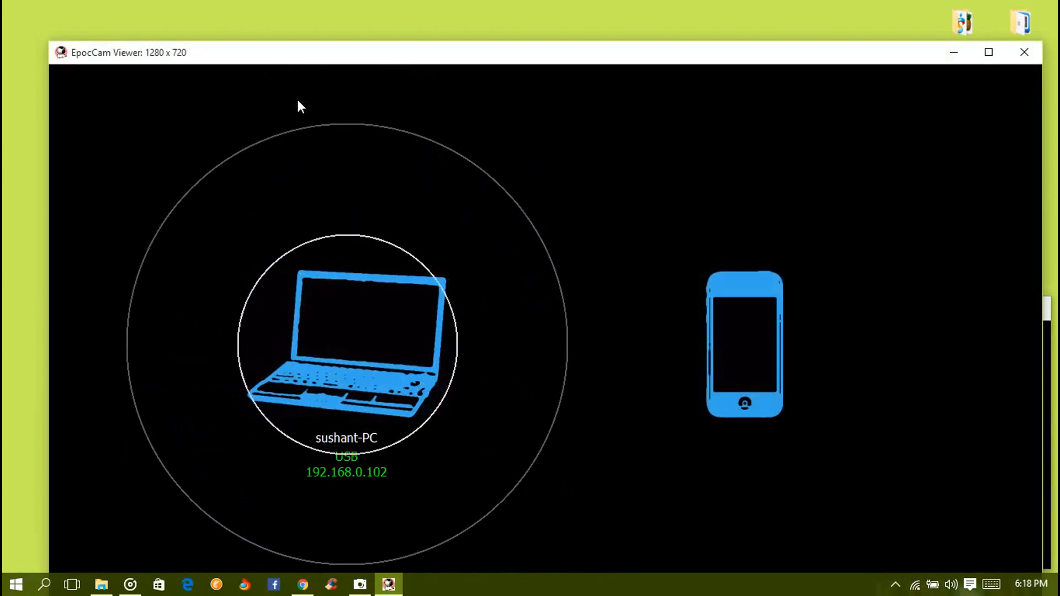
pyautogui.moveTo(957, 372)
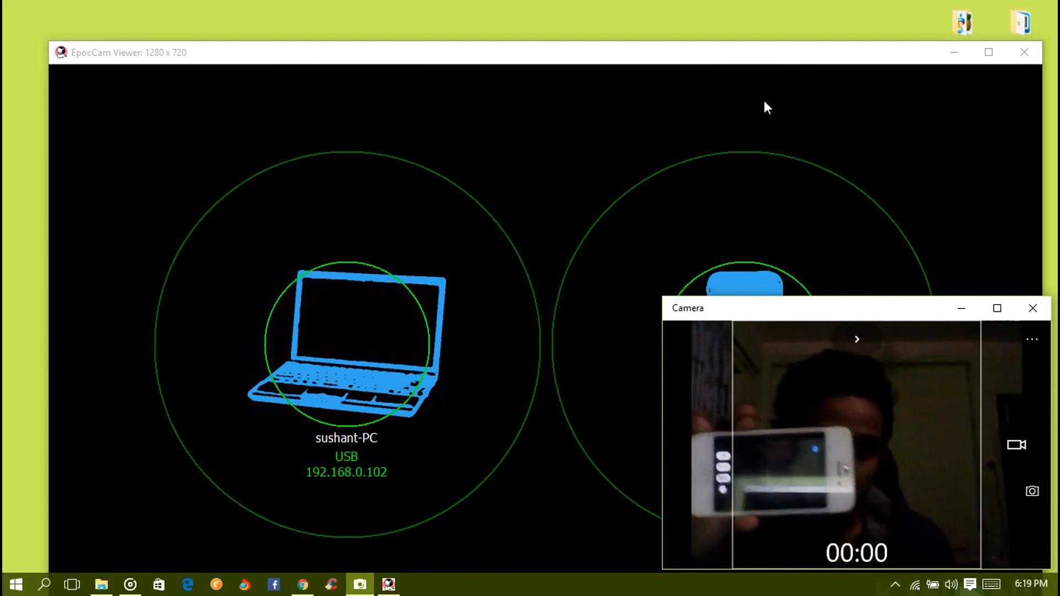
pyautogui.moveTo(1020, 53)
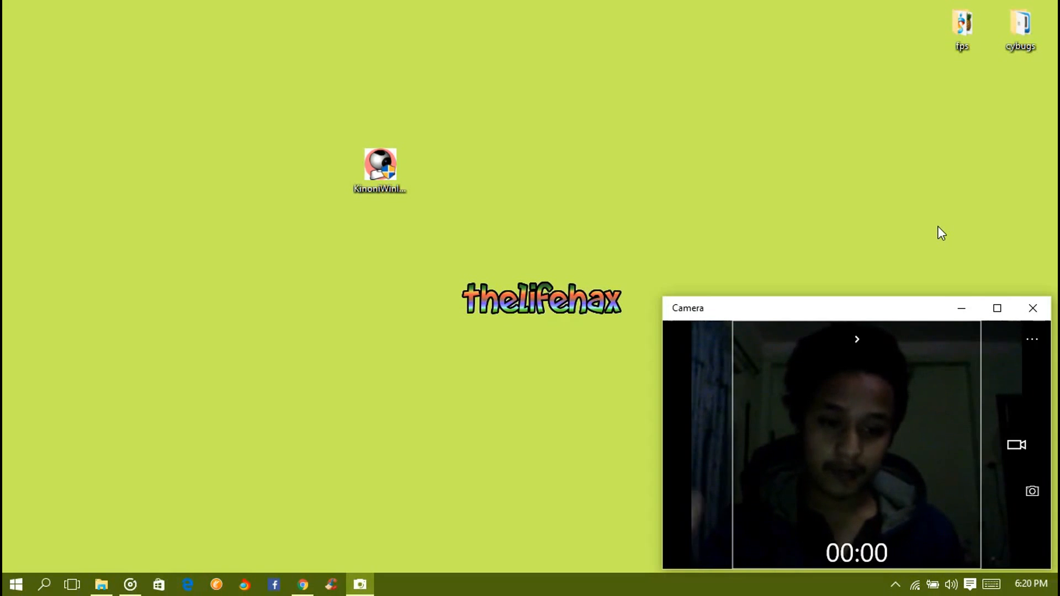
pyautogui.moveTo(780, 239)
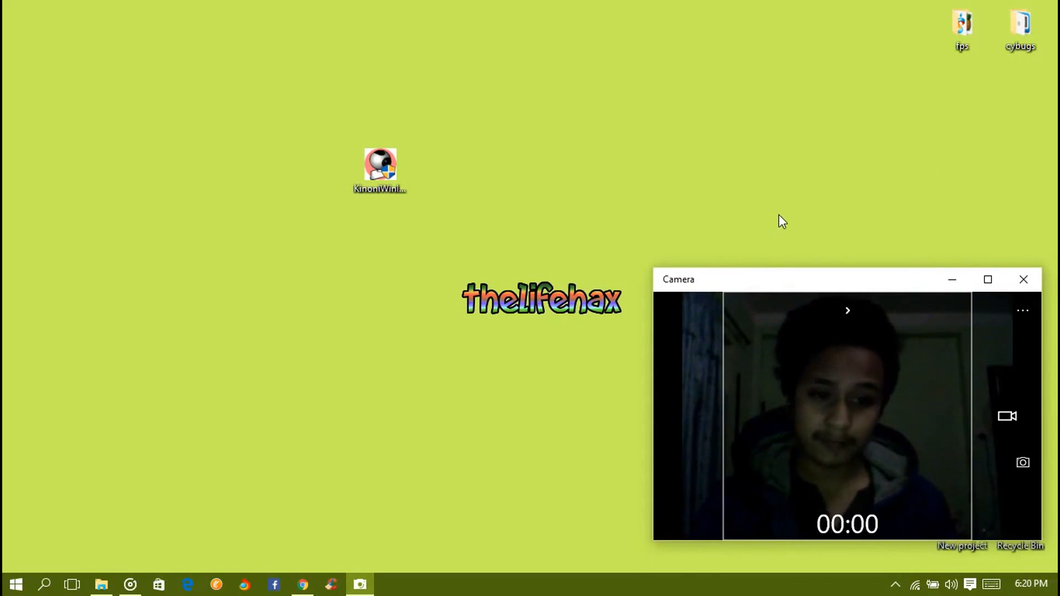
pyautogui.click(784, 280)
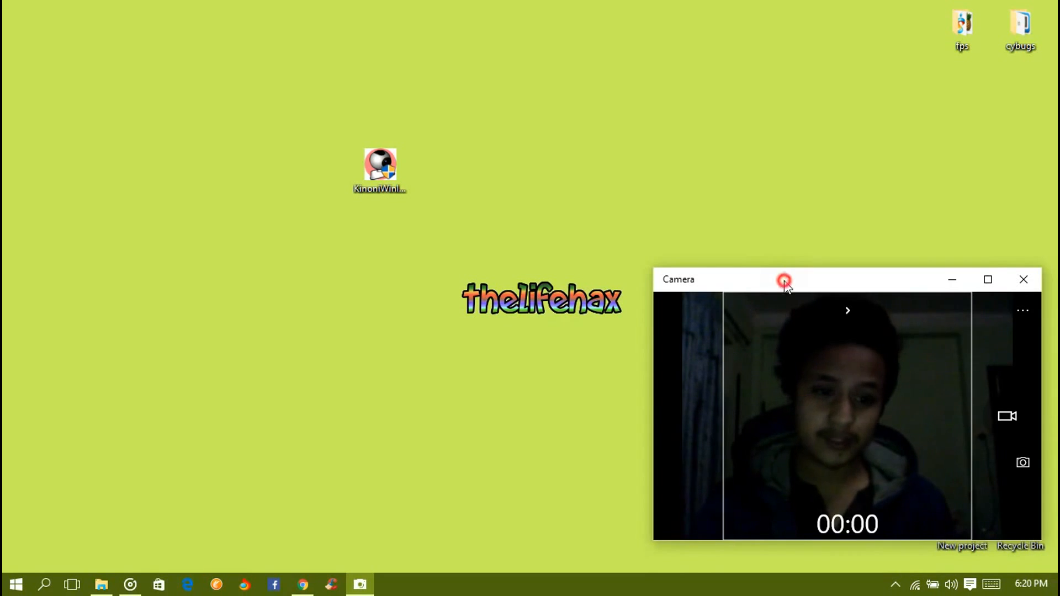